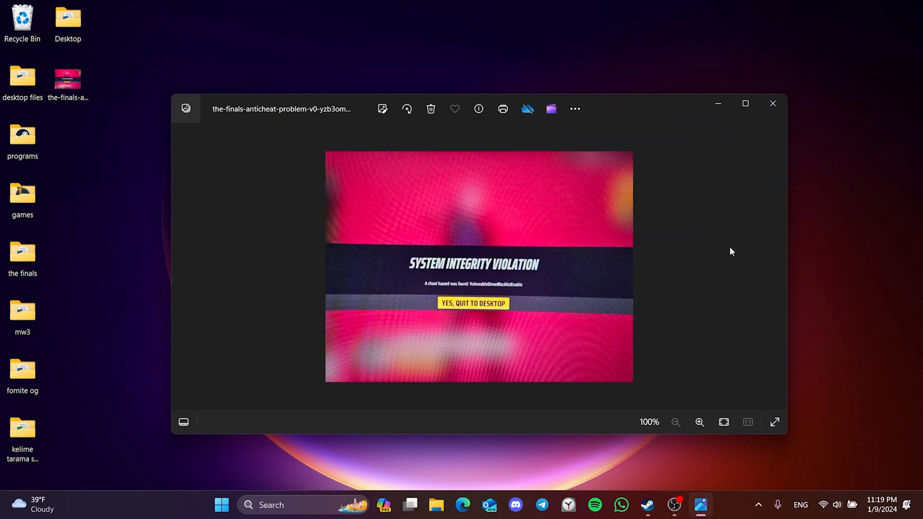
mouse_move(746, 189)
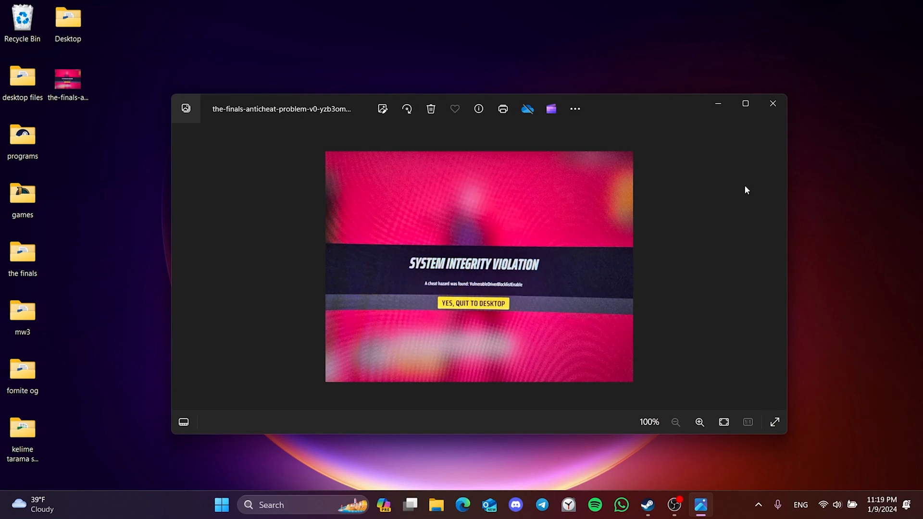
Close the Photos window showing the System Integrity Violation anticheat screenshot
click(772, 104)
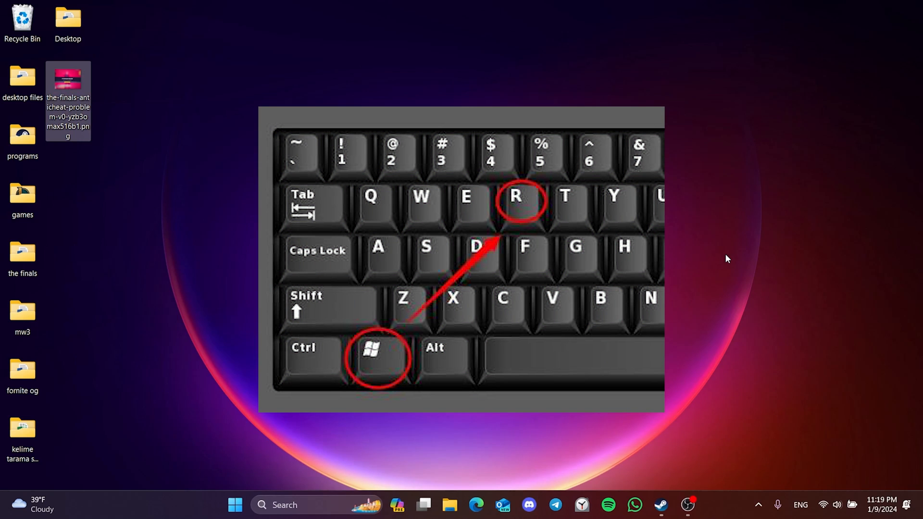
Open the %localappdata% folder in File Explorer via the Run dialog
key(Win+r)
text(%localappdata%)
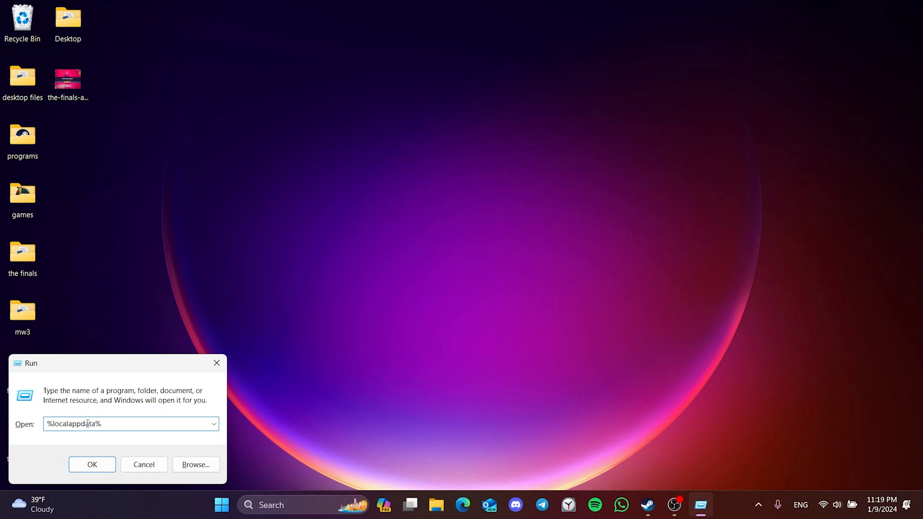
click(92, 464)
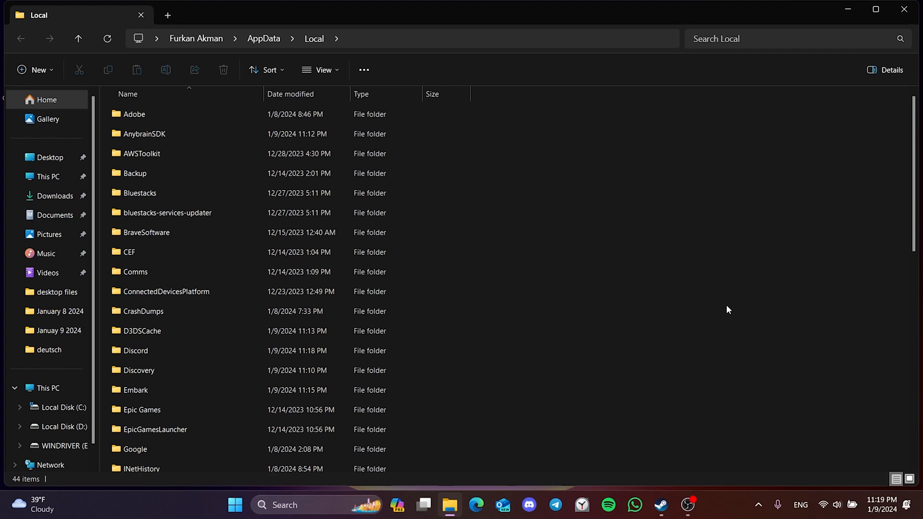
Delete the D3DSCache and Embark cache folders from AppData Local
click(142, 331)
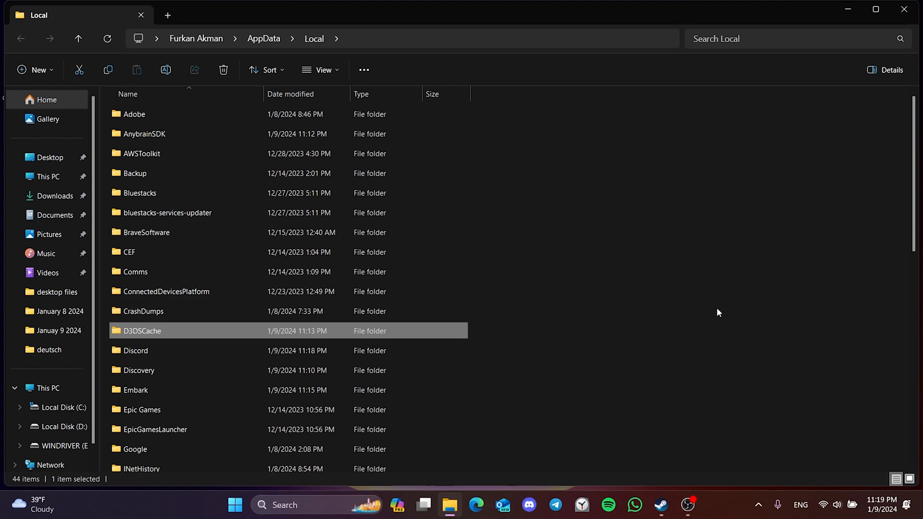
right_click(139, 370)
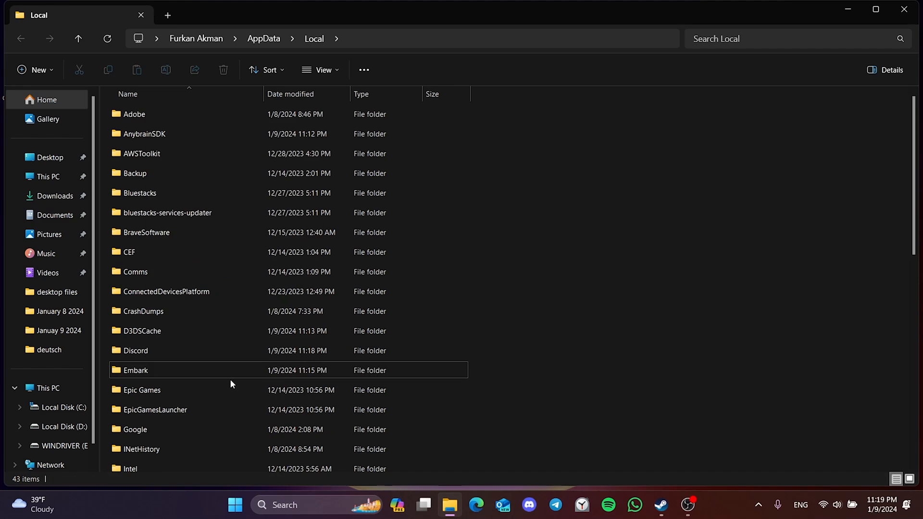
right_click(135, 370)
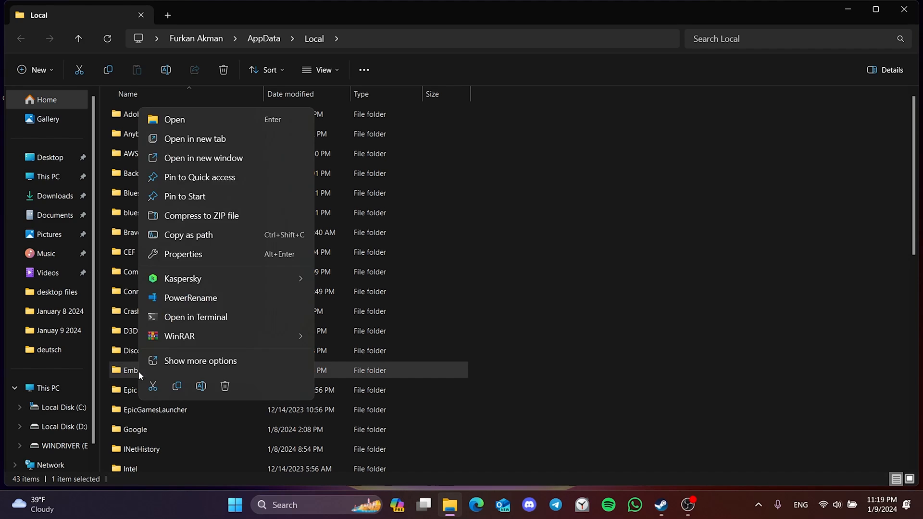
click(635, 330)
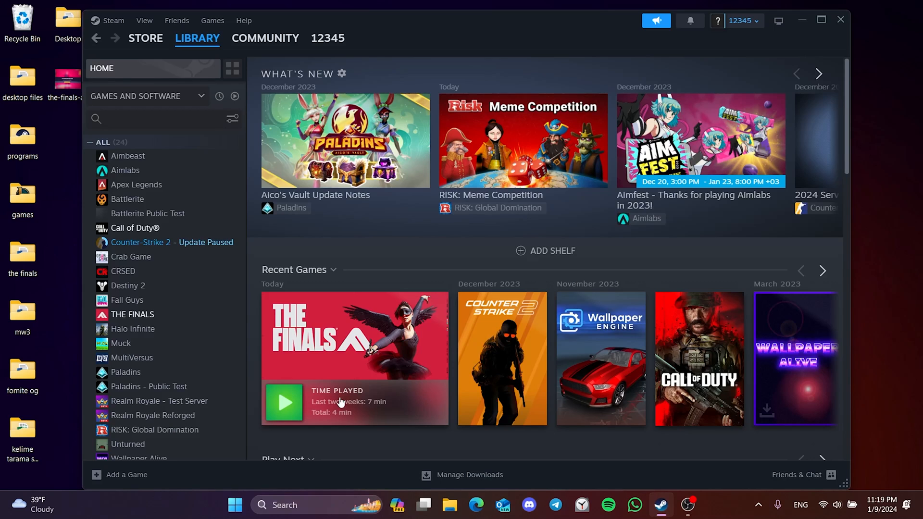
Browse THE FINALS' local files from the Steam library's Manage menu
right_click(133, 314)
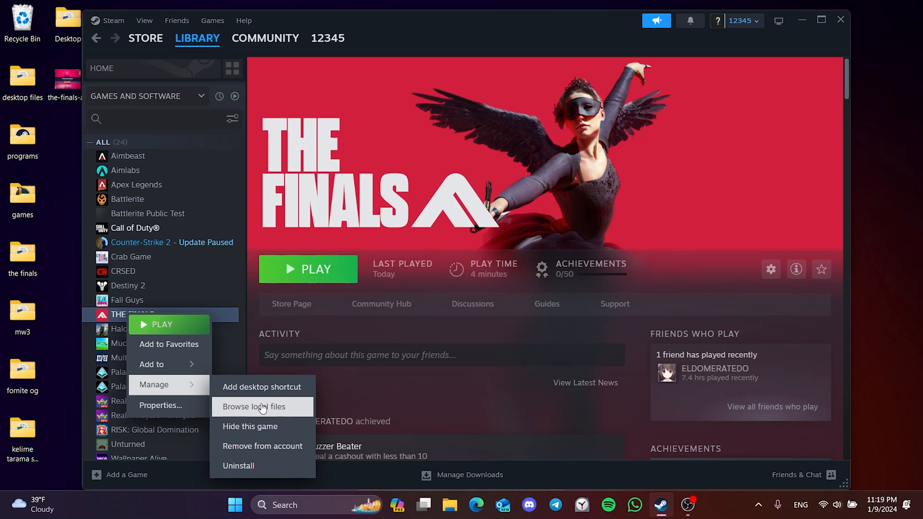
click(258, 406)
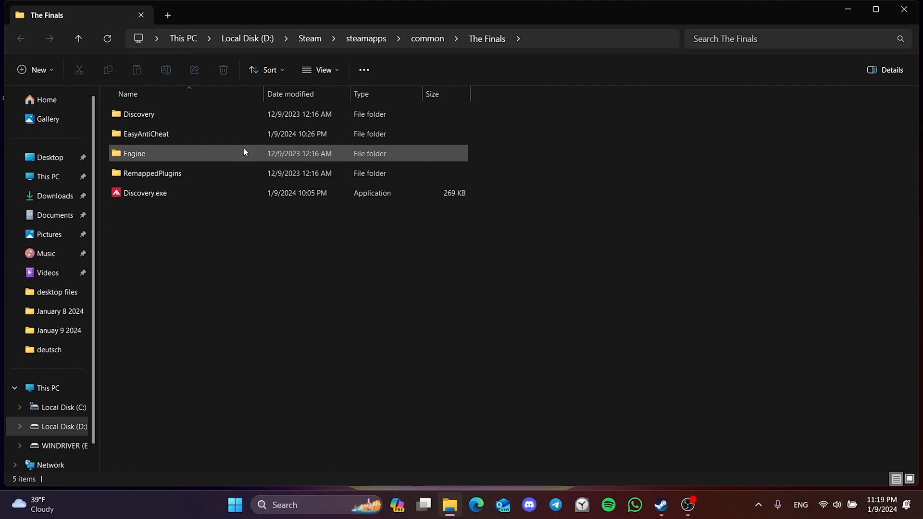
Inspect THE FINALS install folder contents and close the Explorer window
right_click(145, 133)
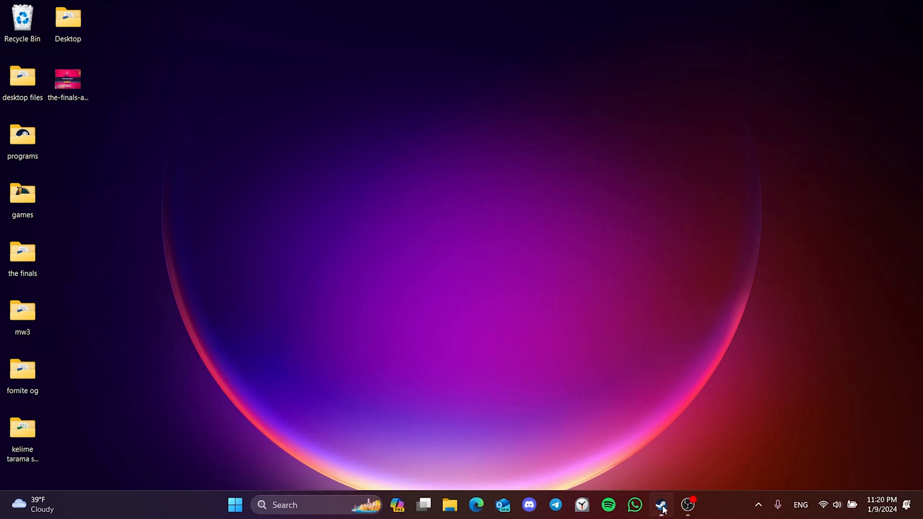
Start verifying THE FINALS' game files from Properties > Installed Files
click(660, 505)
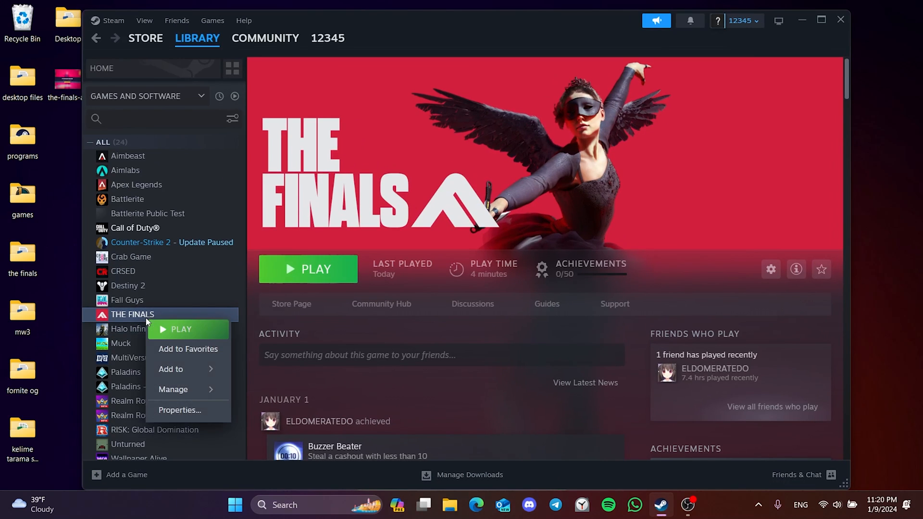
click(179, 410)
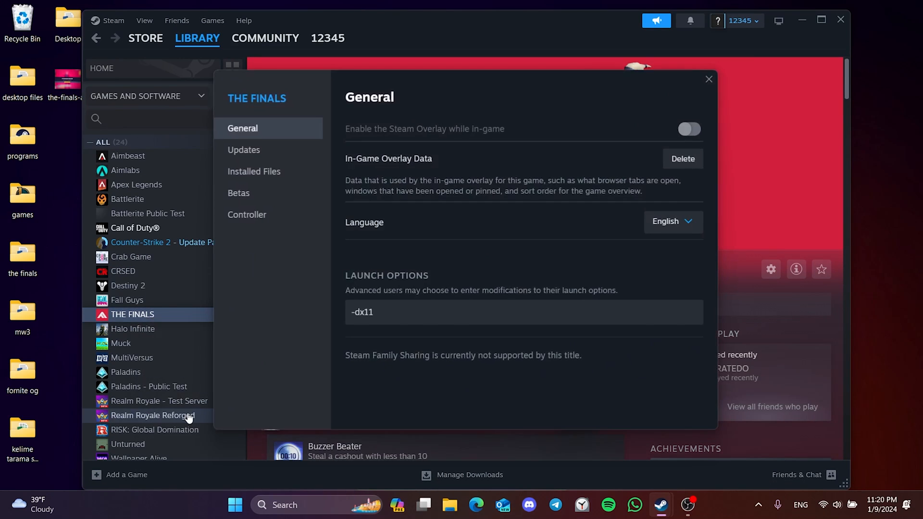
mouse_move(254, 171)
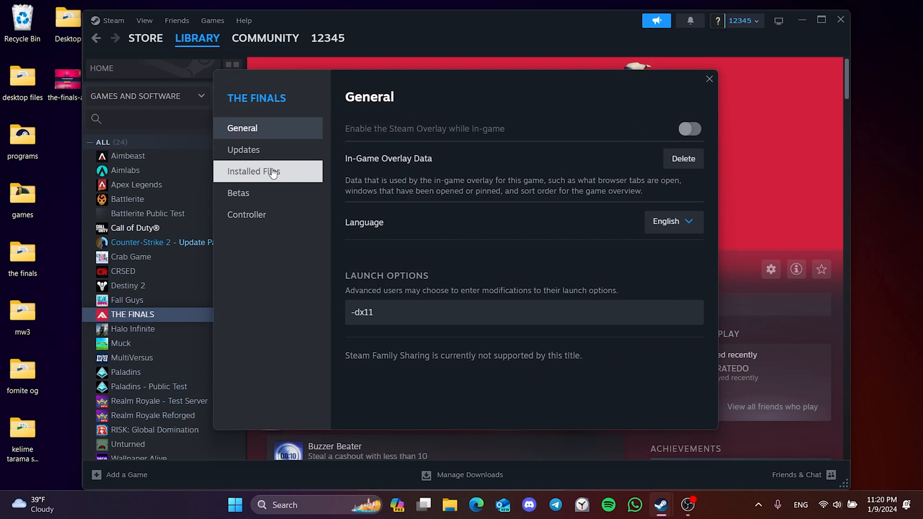
click(253, 171)
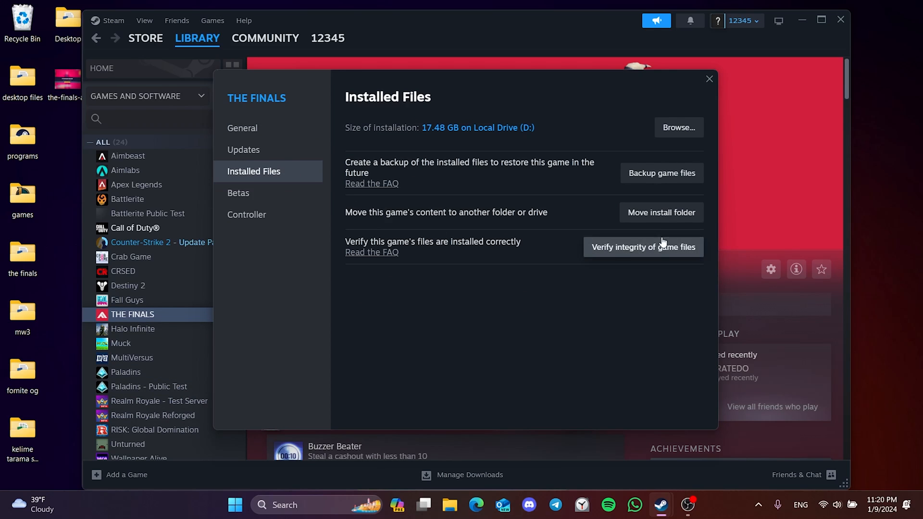
click(642, 247)
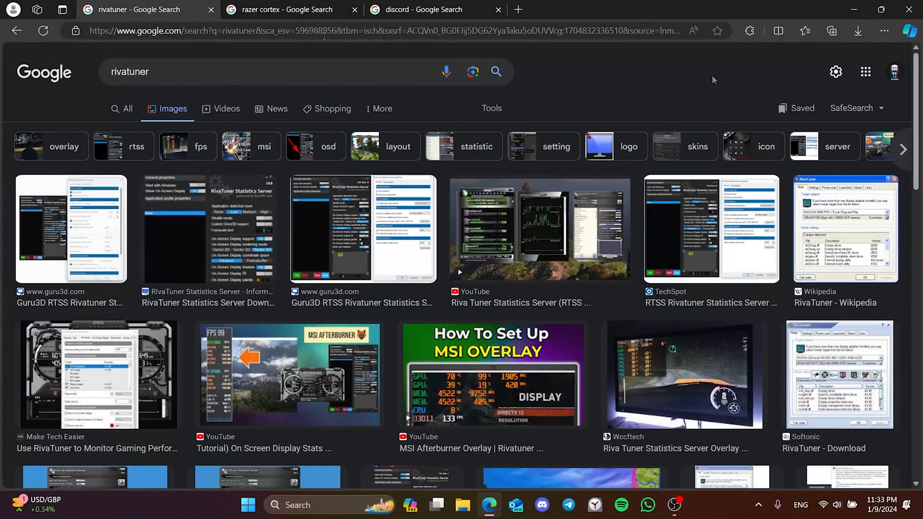
Close the Edge window with the RivaTuner, Razer Cortex and Discord searches
click(421, 10)
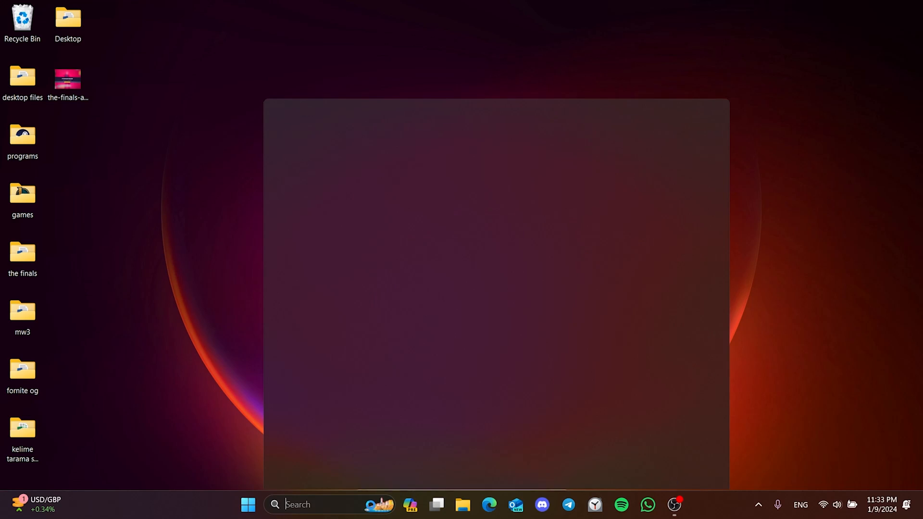
In Task Manager, search discord and razer, end the Razer Central processes, then close it
text(task manager)
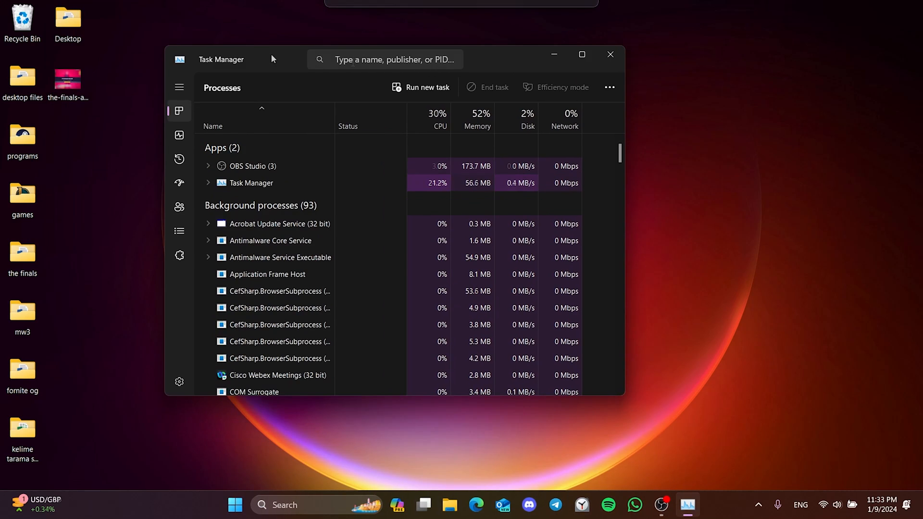
text(discord)
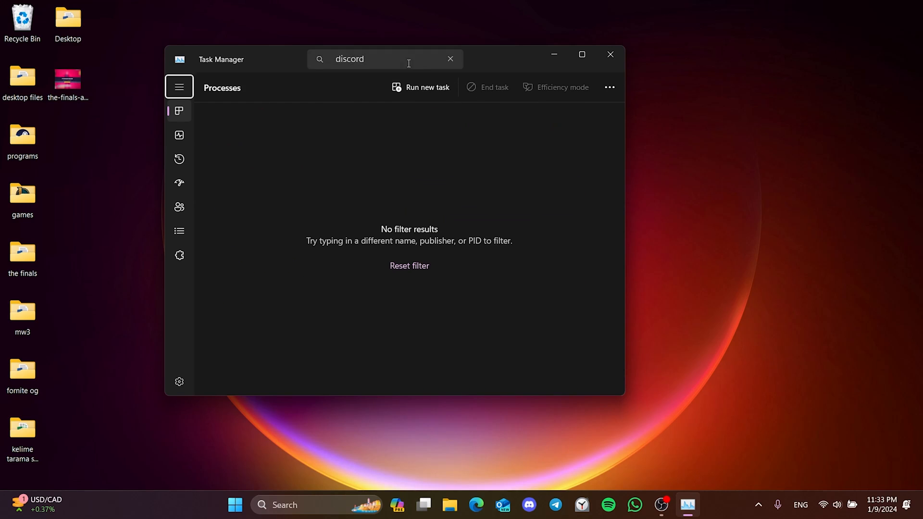
text(razer)
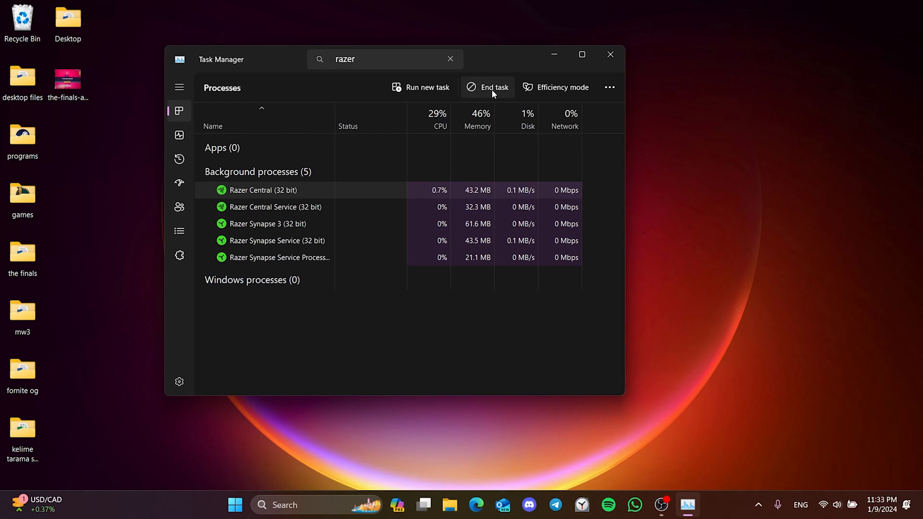
click(492, 87)
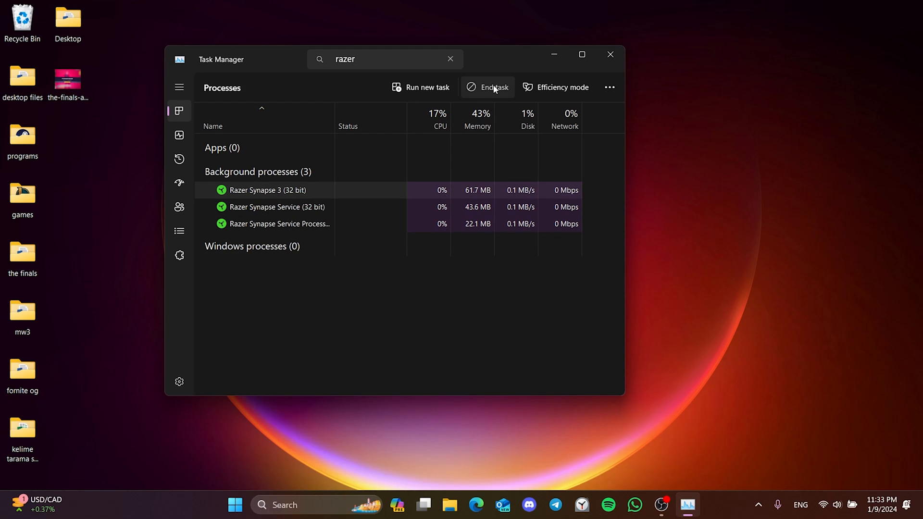
click(488, 88)
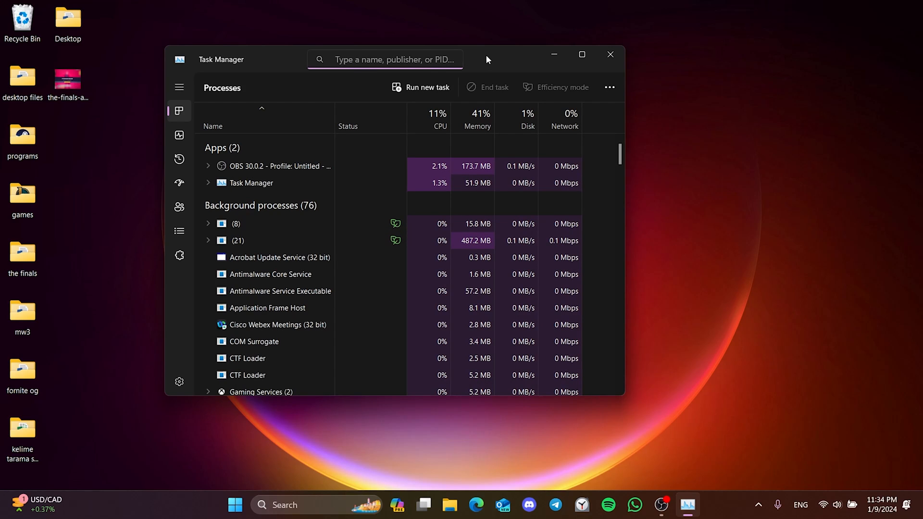
click(383, 58)
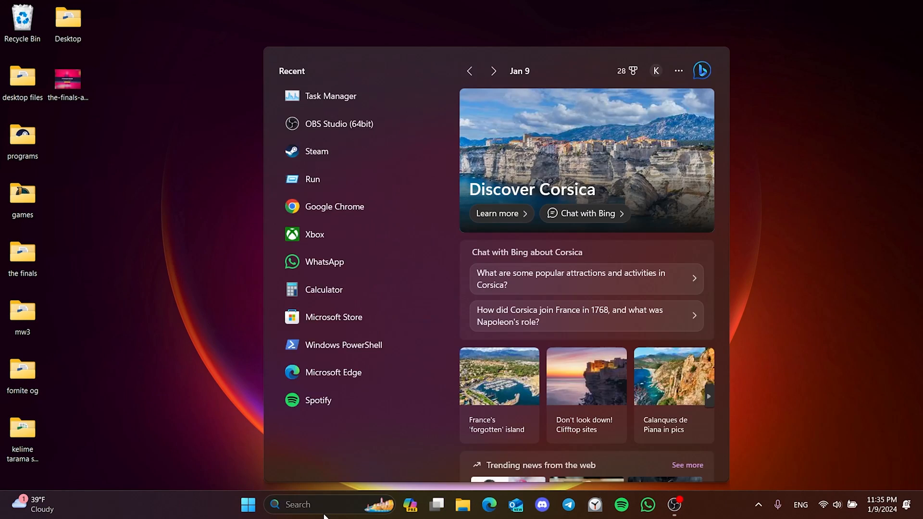
Run bcdedit /set dtrace OFF in an administrator PowerShell session
text(powershell)
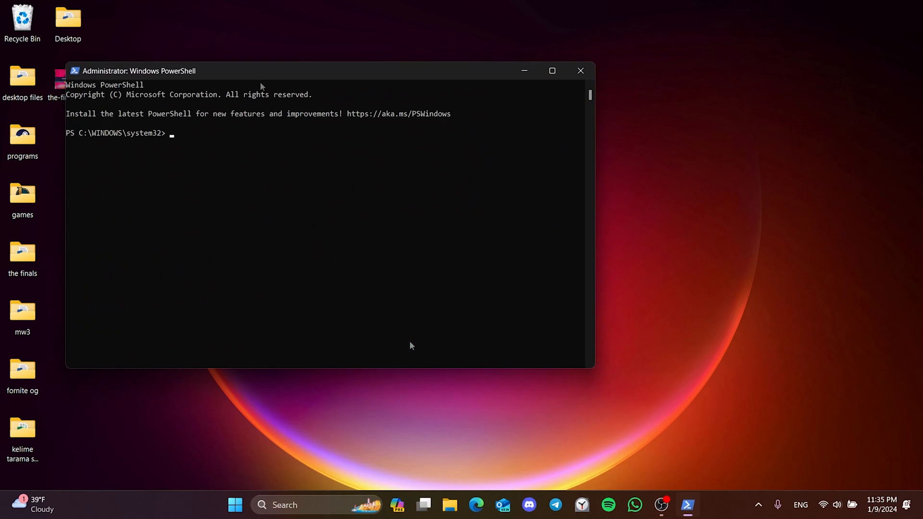
text(bcdedit /set dtrace OFF)
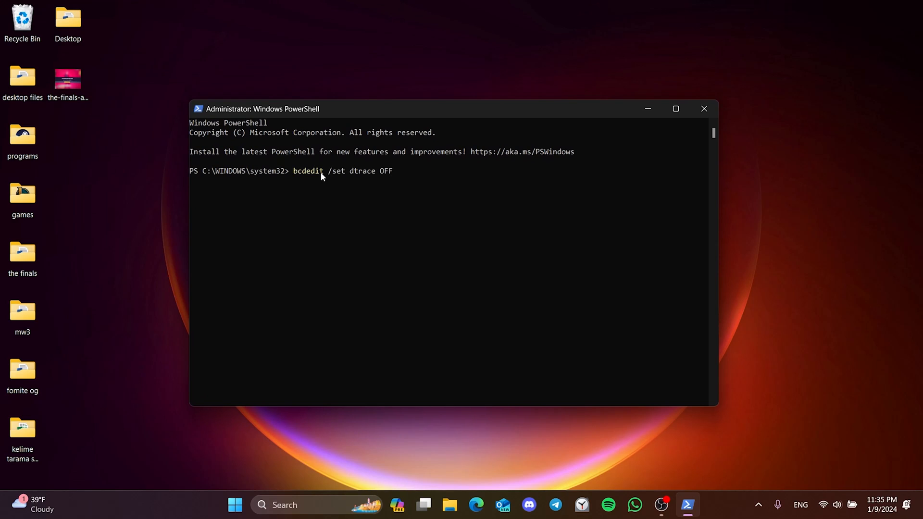
mouse_move(412, 183)
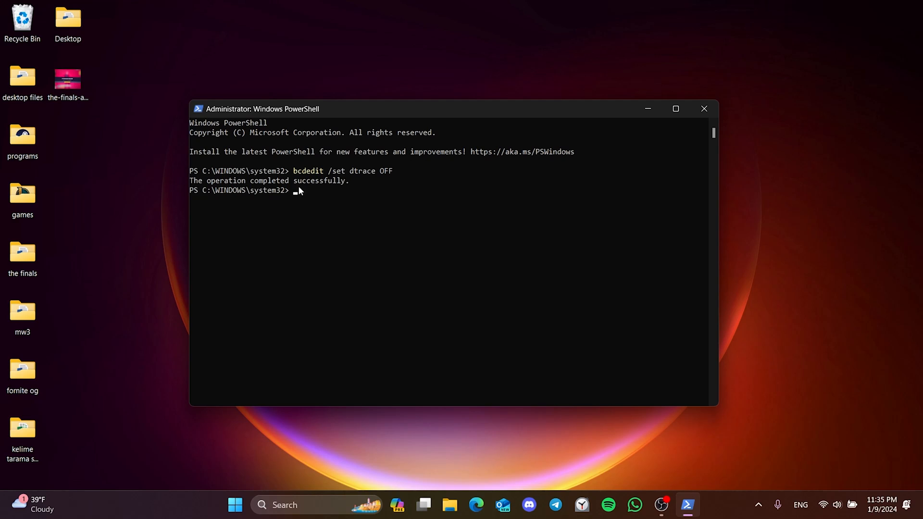
mouse_move(358, 191)
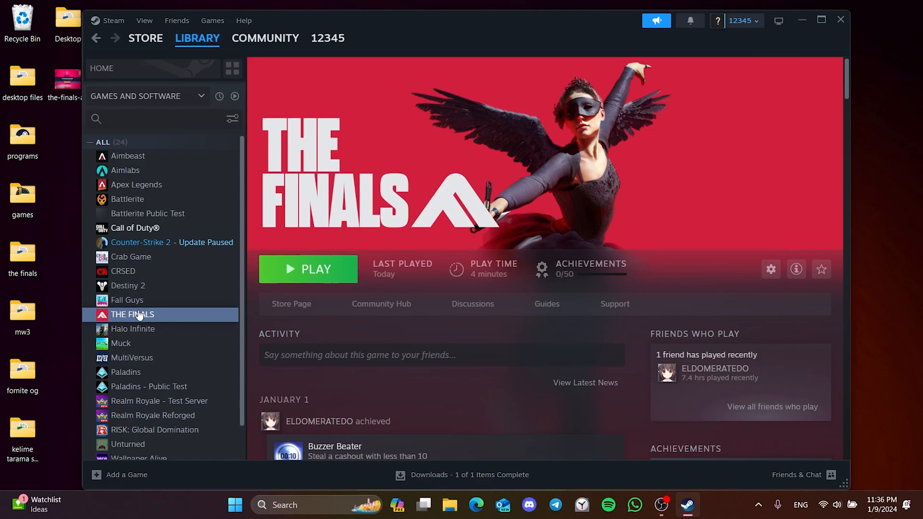
Show the Manage submenu for THE FINALS in the Steam library
right_click(132, 313)
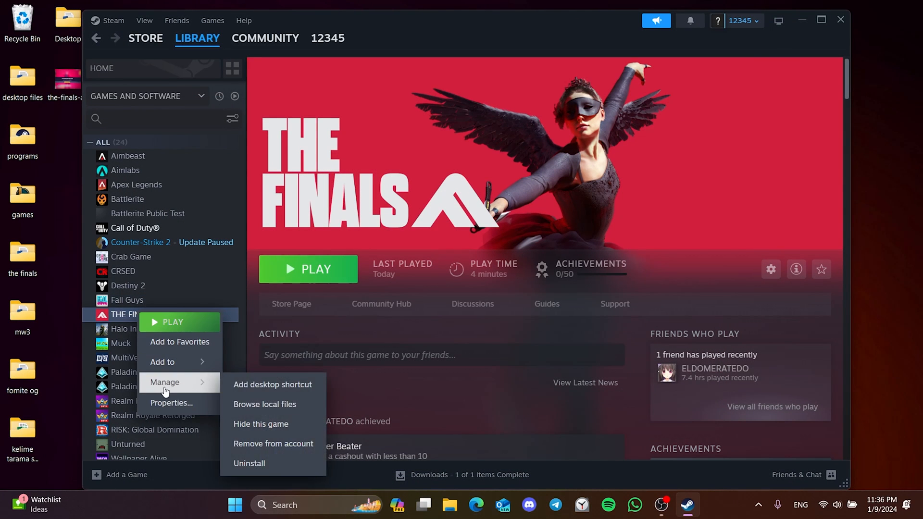